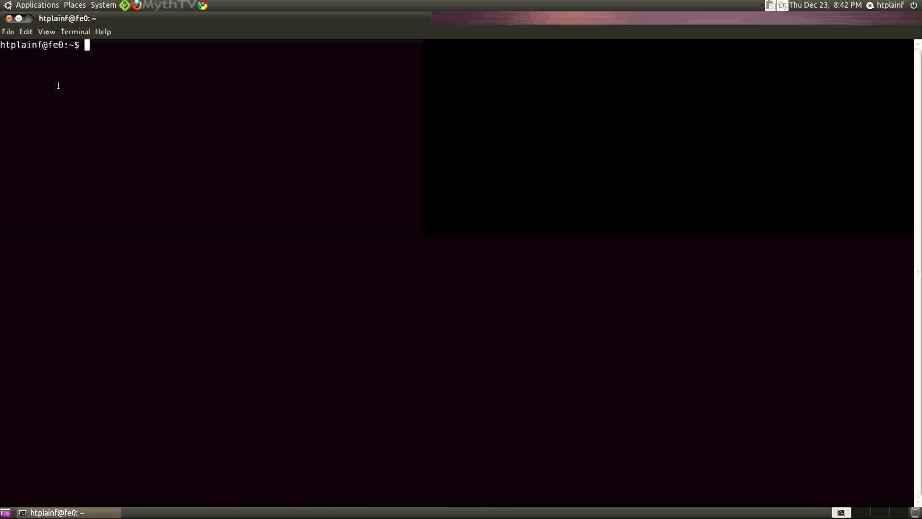
# Run 'sudo apt-get install python-setuptools' in the terminal and submit the password.
pyautogui.write('sudo apt')
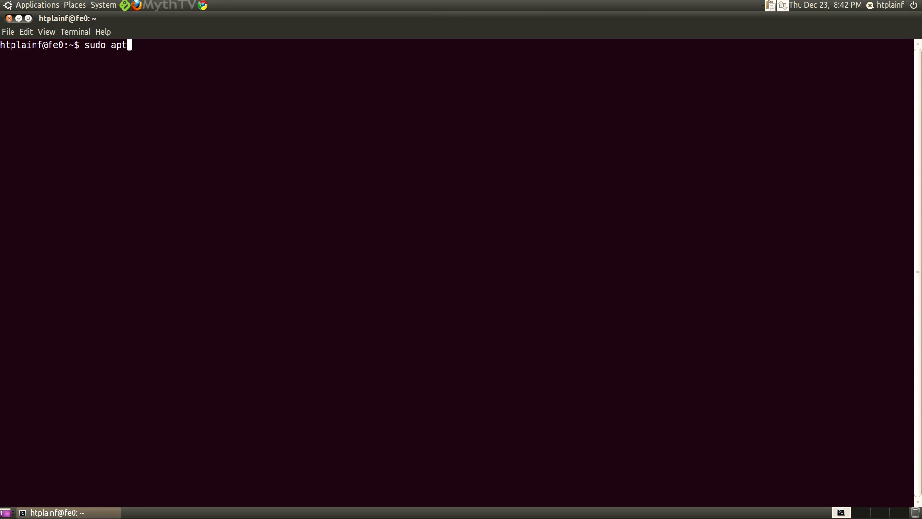
pyautogui.write('-get install python-setuptools')
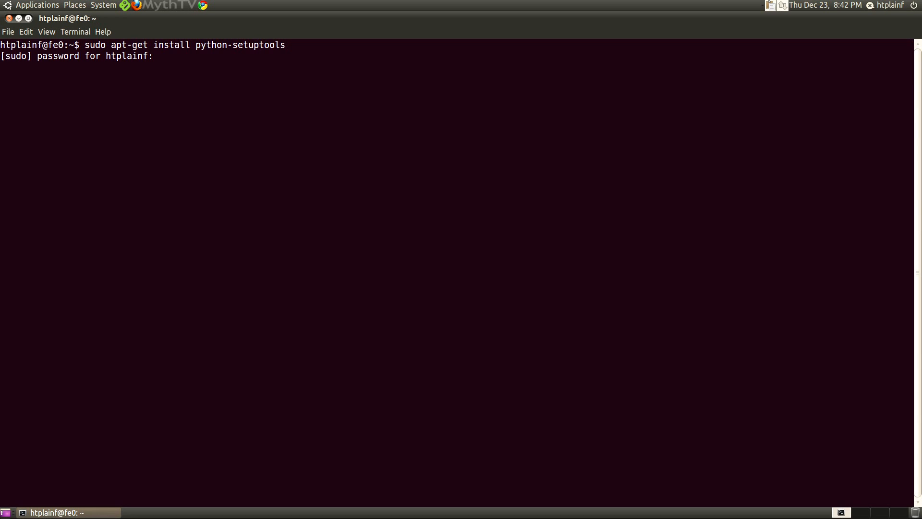
pyautogui.press('Return')
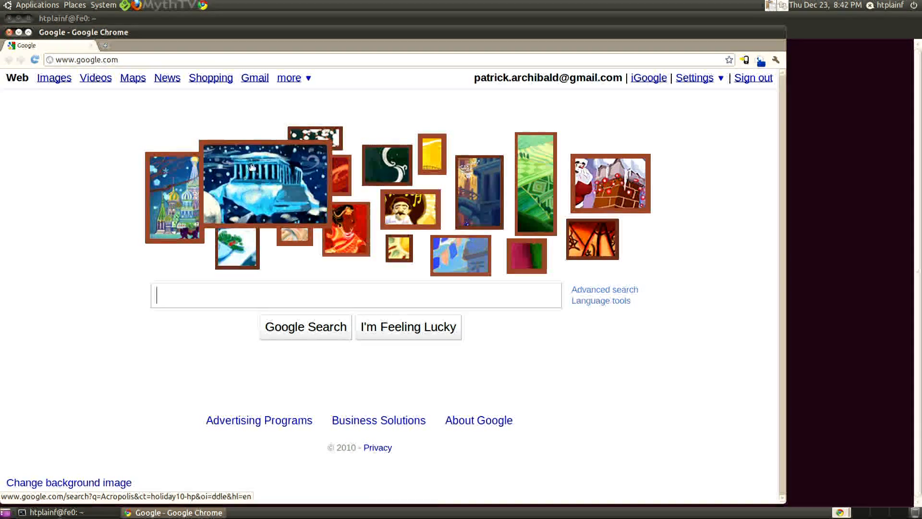
# Search Google for 'oauth python' and follow oauth.net's code page to python-oauth2 on GitHub.
pyautogui.write('oauth pytho')
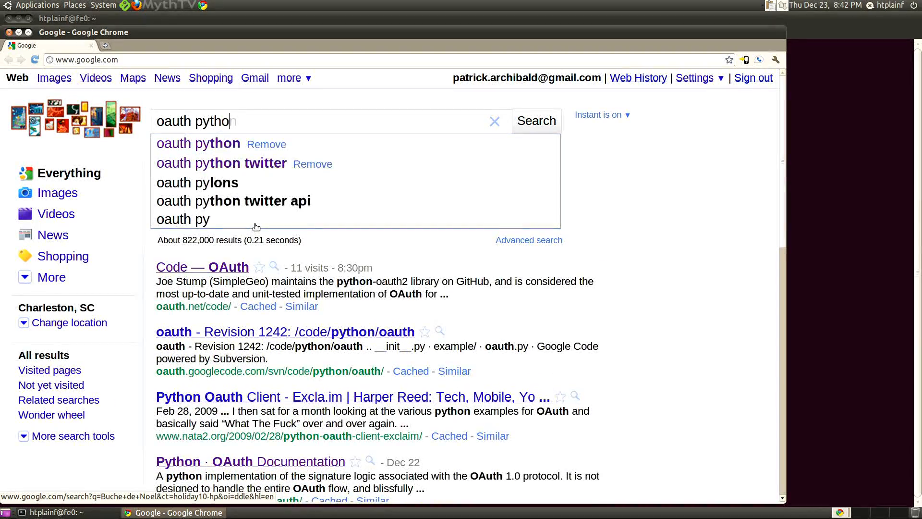
pyautogui.click(199, 143)
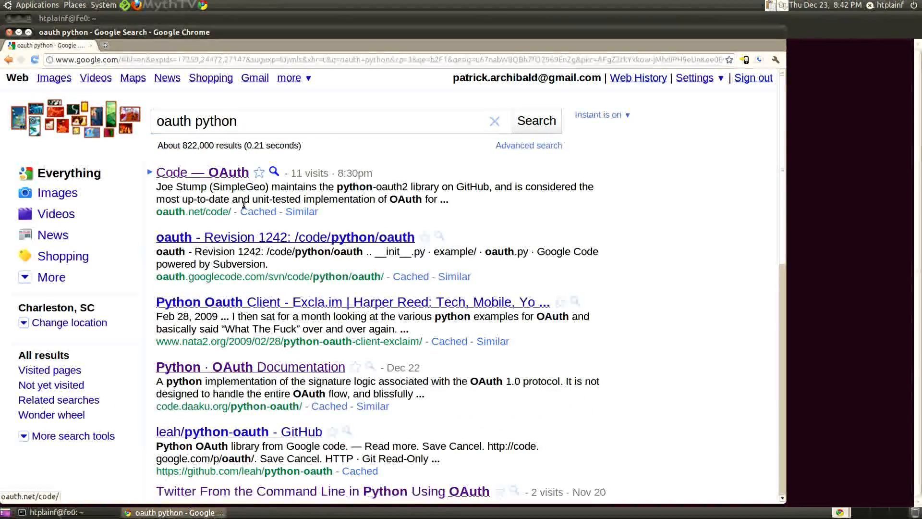
pyautogui.click(202, 172)
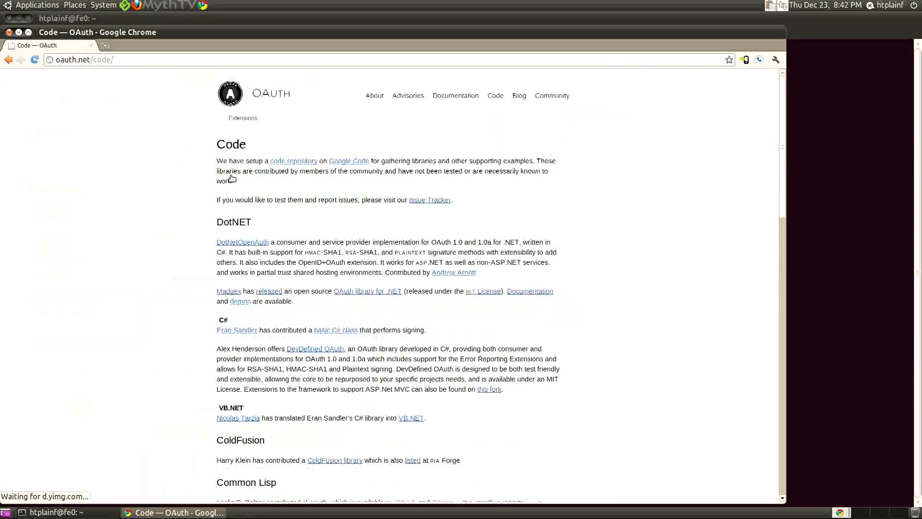
pyautogui.scroll(-3)
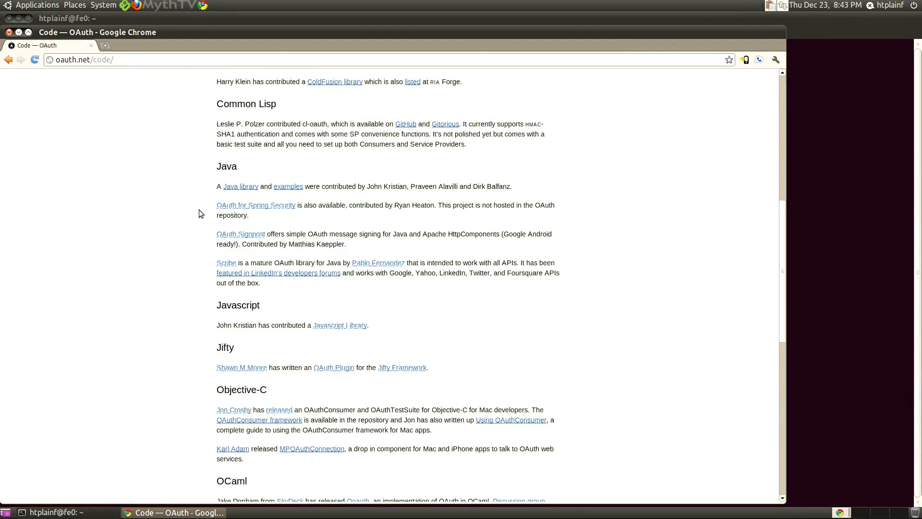
pyautogui.scroll(-3)
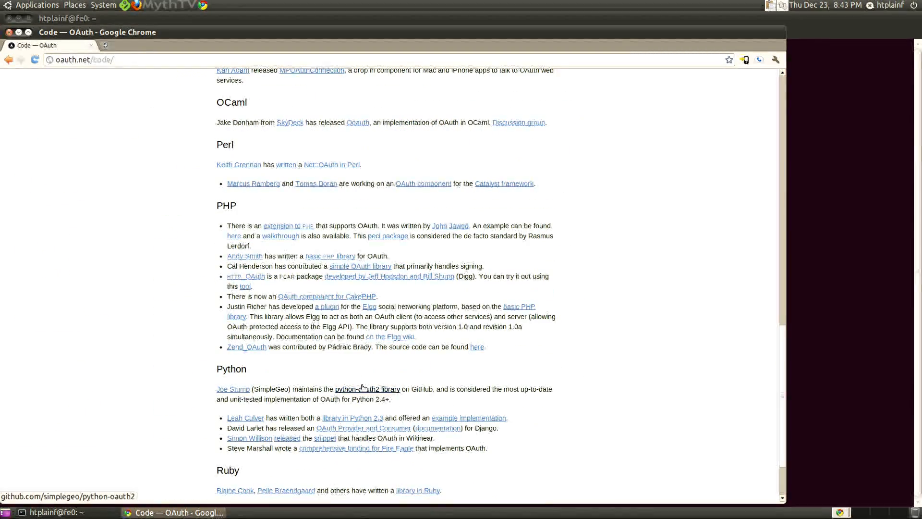
pyautogui.click(367, 389)
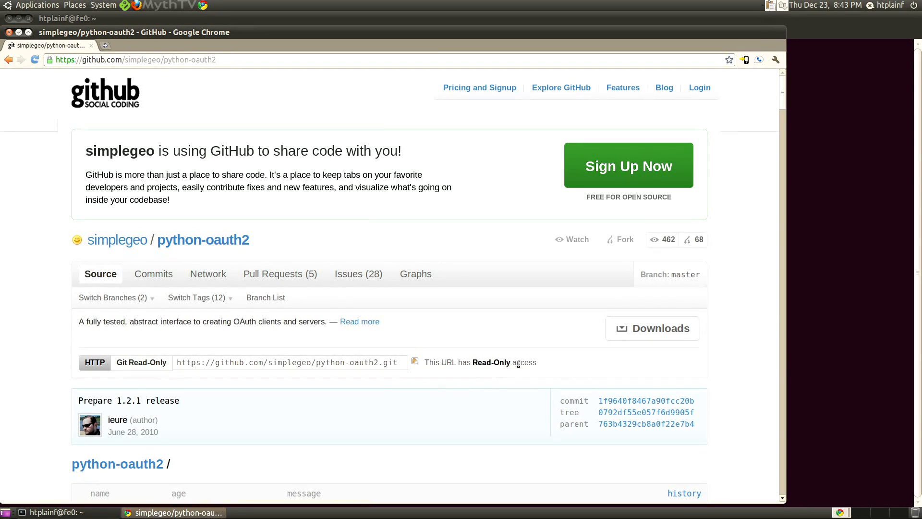
# Download the python-oauth2 1.2.1 zip package and open the downloaded archive.
pyautogui.click(652, 328)
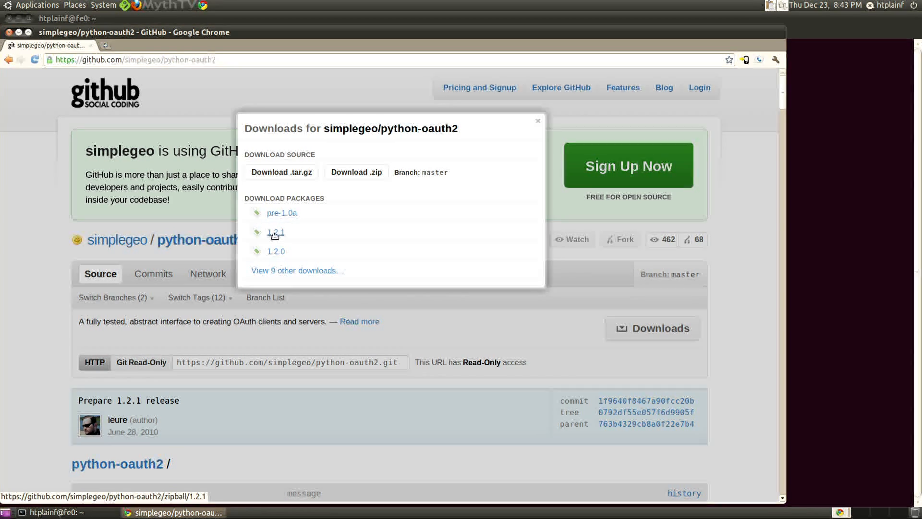
pyautogui.click(275, 232)
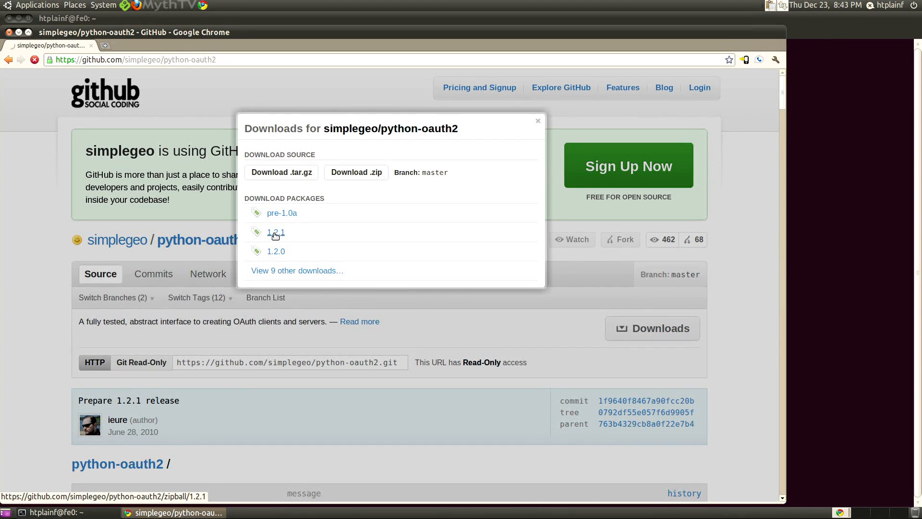
pyautogui.click(275, 233)
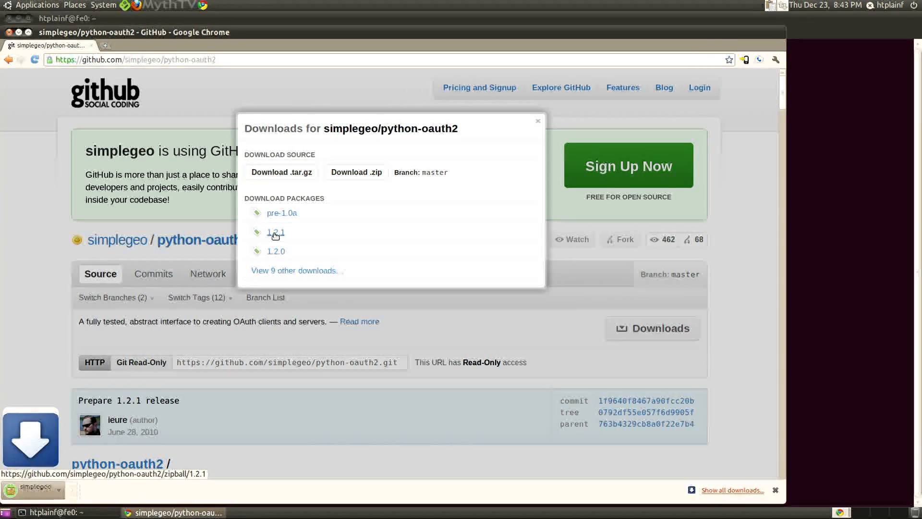
pyautogui.click(275, 231)
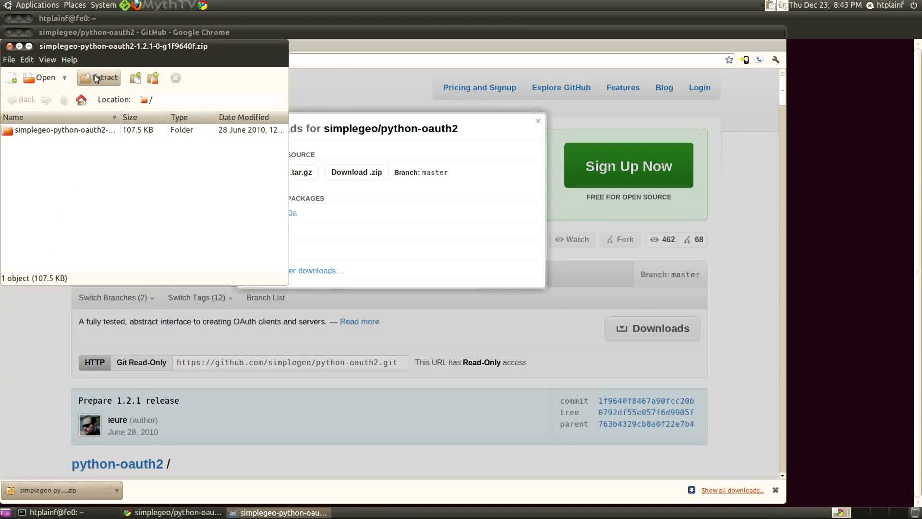
# Extract the python-oauth2 archive into the home folder, then quit Archive Manager.
pyautogui.click(99, 77)
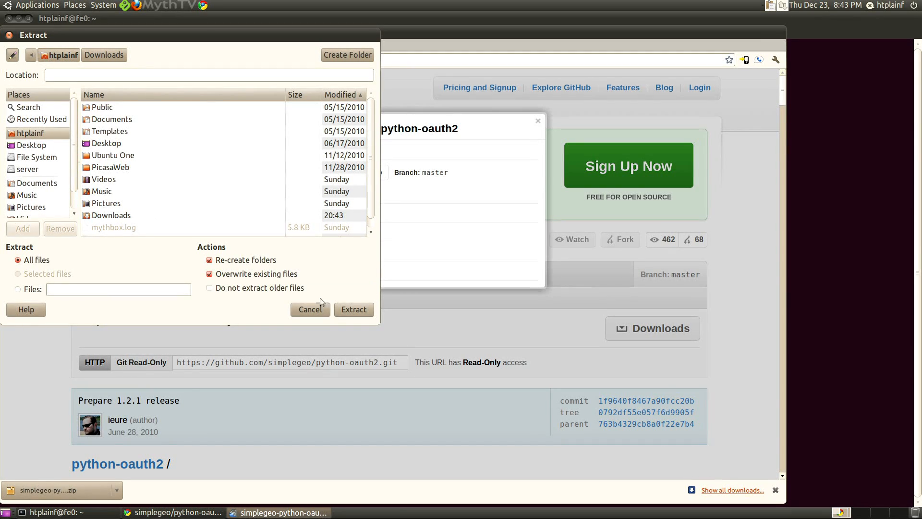
pyautogui.click(354, 309)
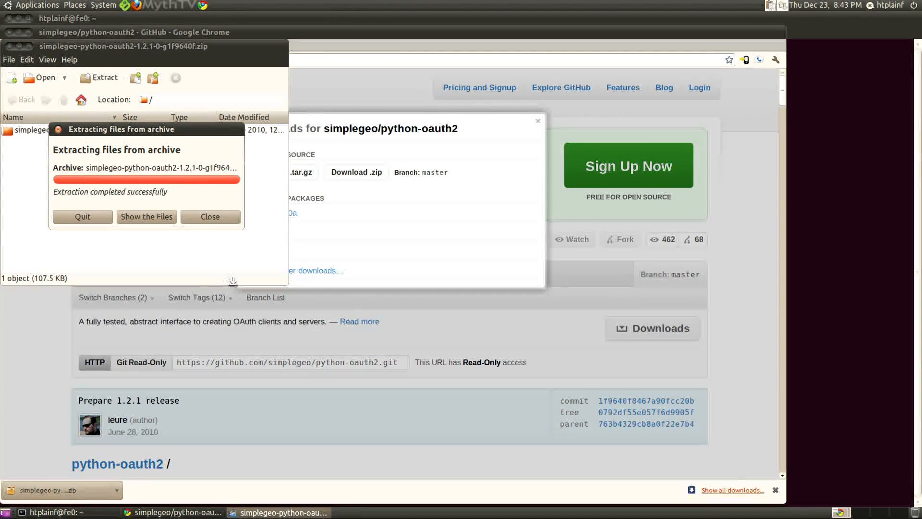
pyautogui.click(210, 217)
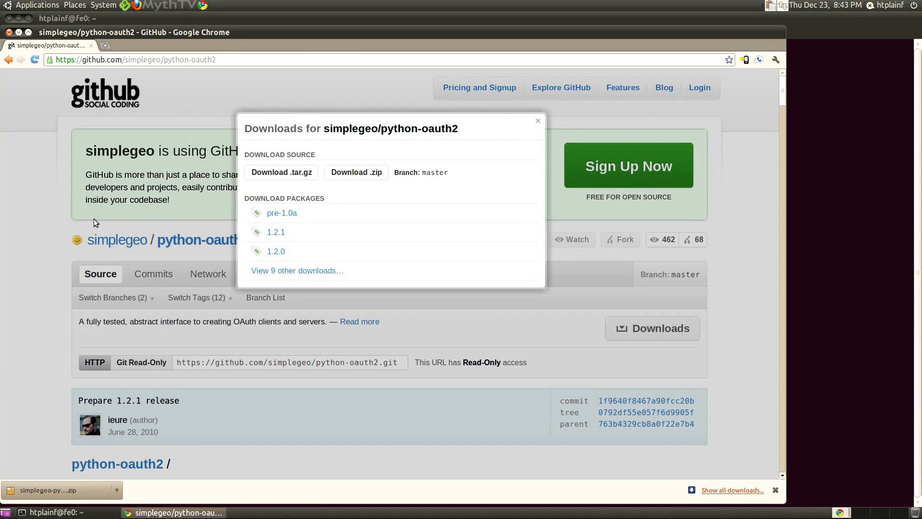
pyautogui.moveTo(9, 36)
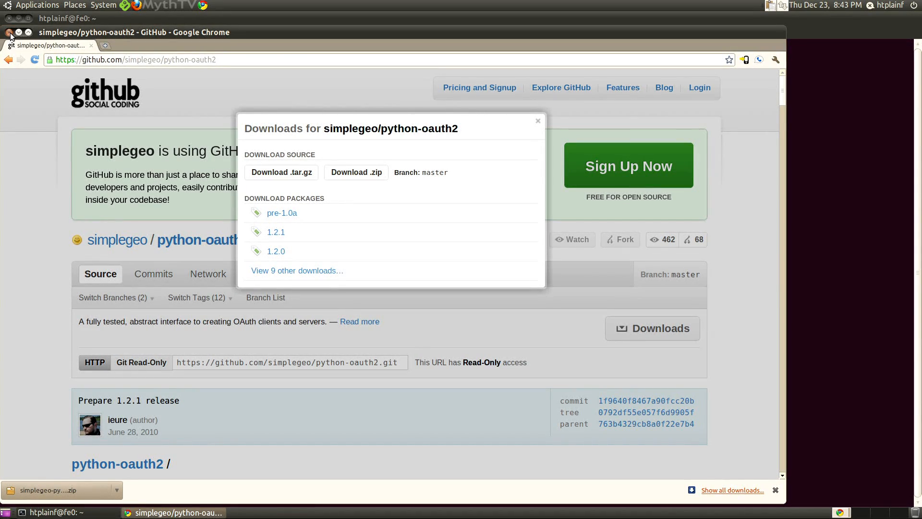
# Close Chrome and scp MythTVGetGlueCheckin4.py from 192.168.1.5:/home/htplainf/ into the home folder.
pyautogui.click(53, 513)
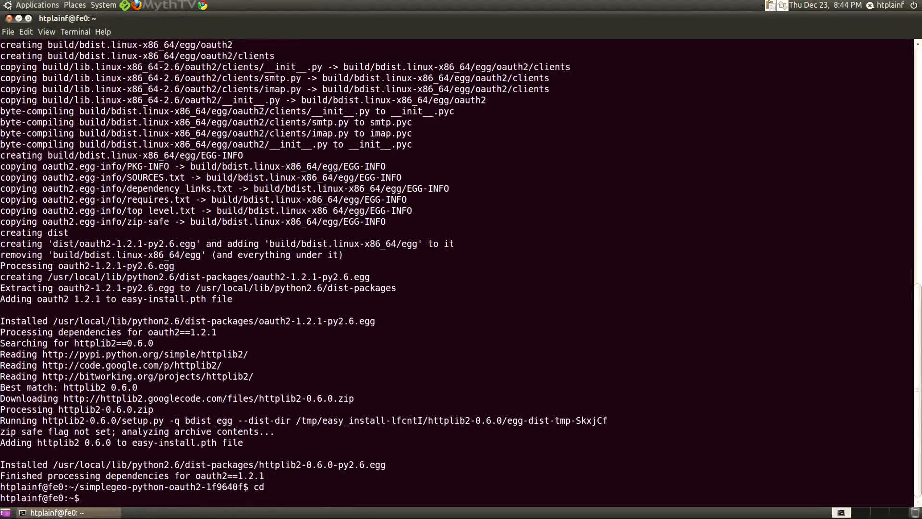
pyautogui.write('scp 192.168.1.5:/home/htplainf/')
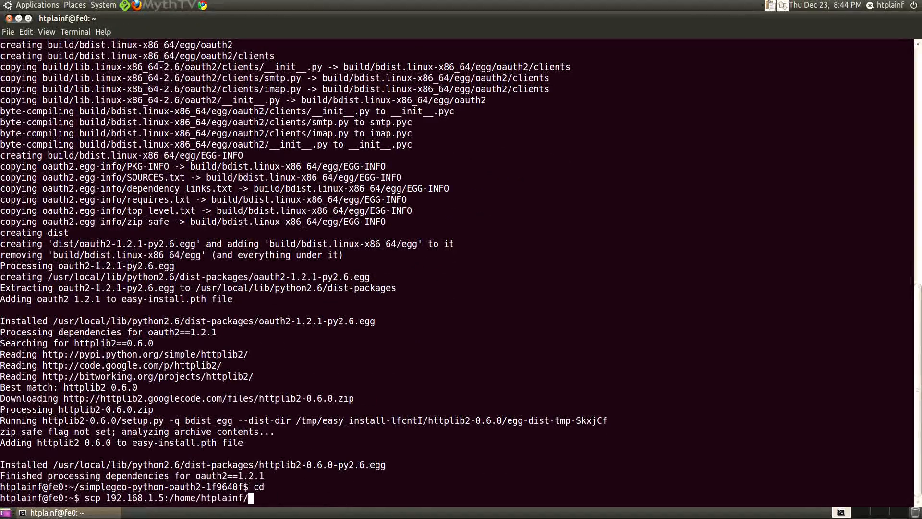
pyautogui.write('MythTVGetGlueCheckin4.py .')
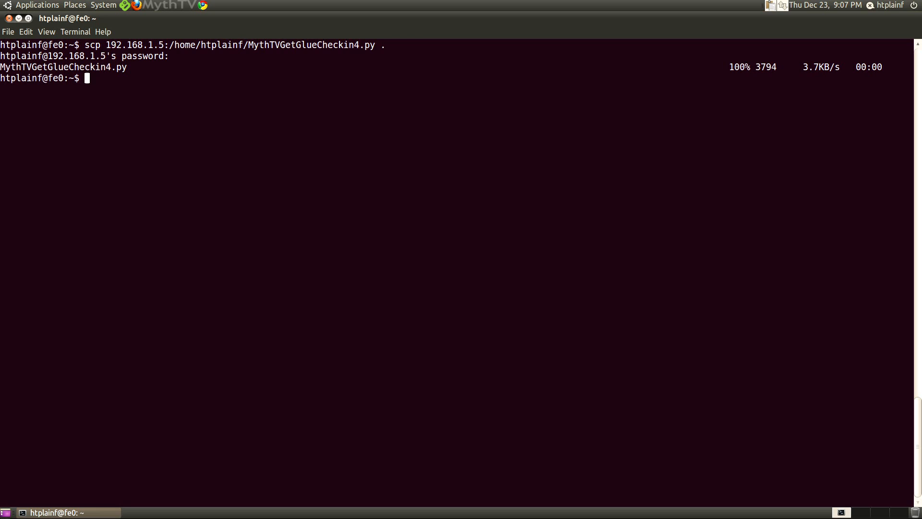
# Run 'python MythTVGetGlueCheckin4.py testtest' and open the printed GetGlue authorization link.
pyautogui.write('python')
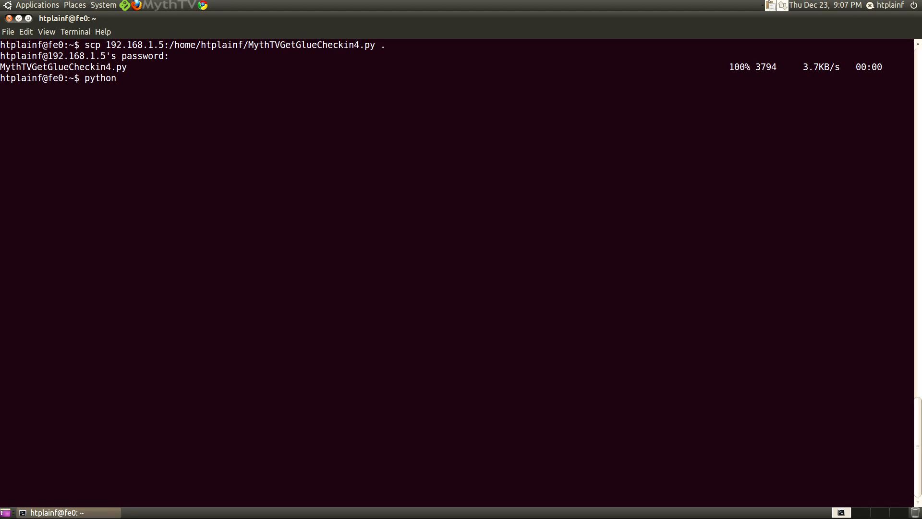
pyautogui.write('Muy')
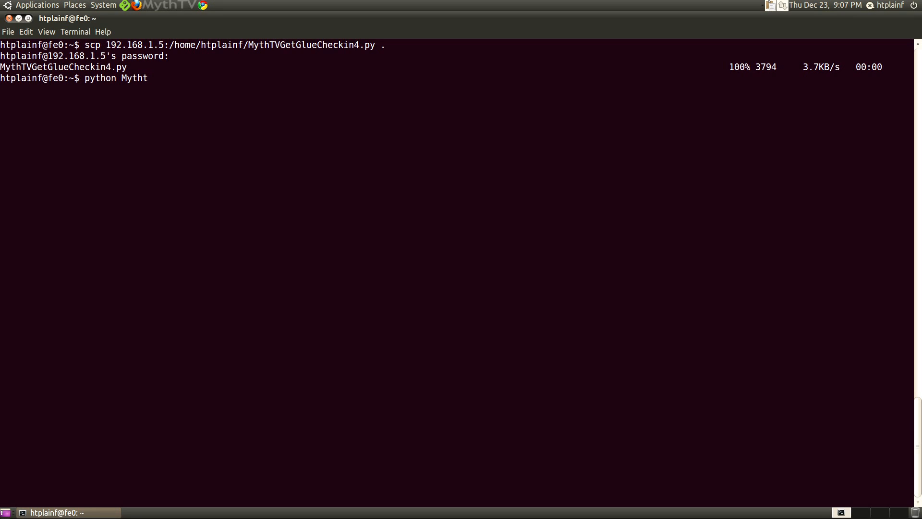
pyautogui.write('TV')
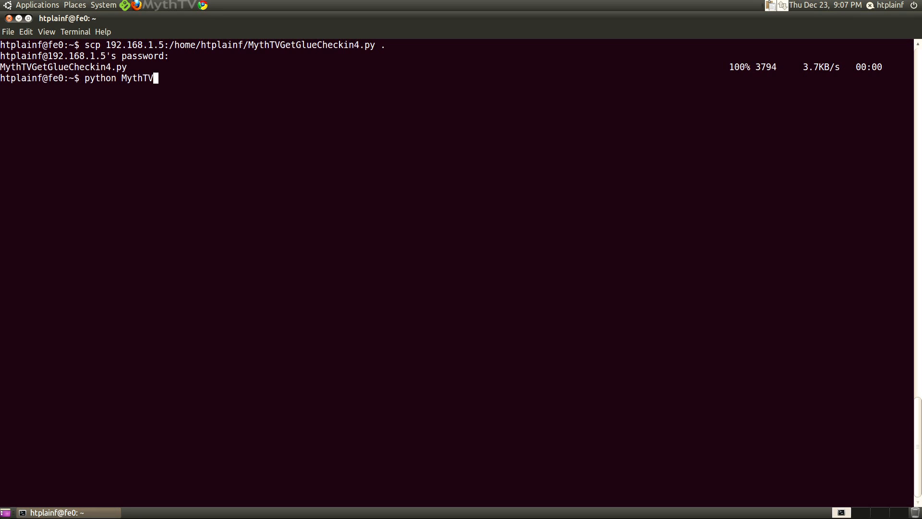
pyautogui.write('GetGlueCheckin4.py')
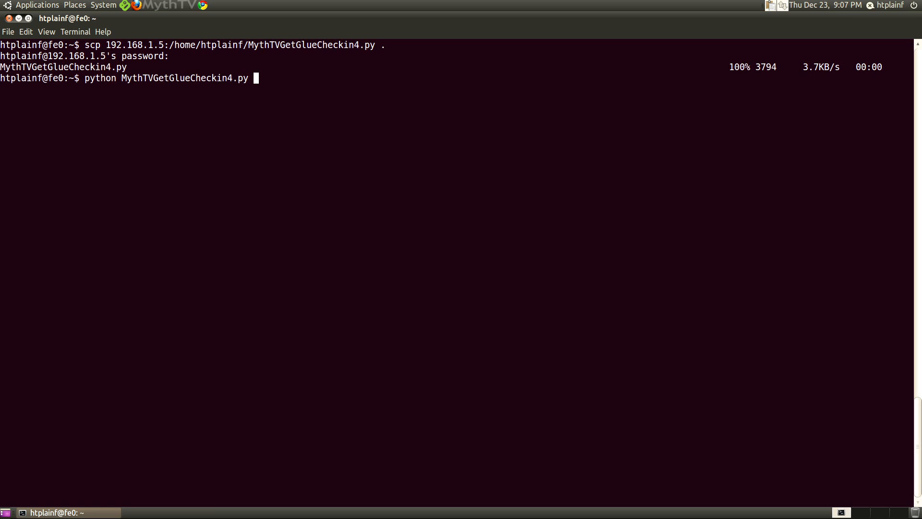
pyautogui.write('testtest')
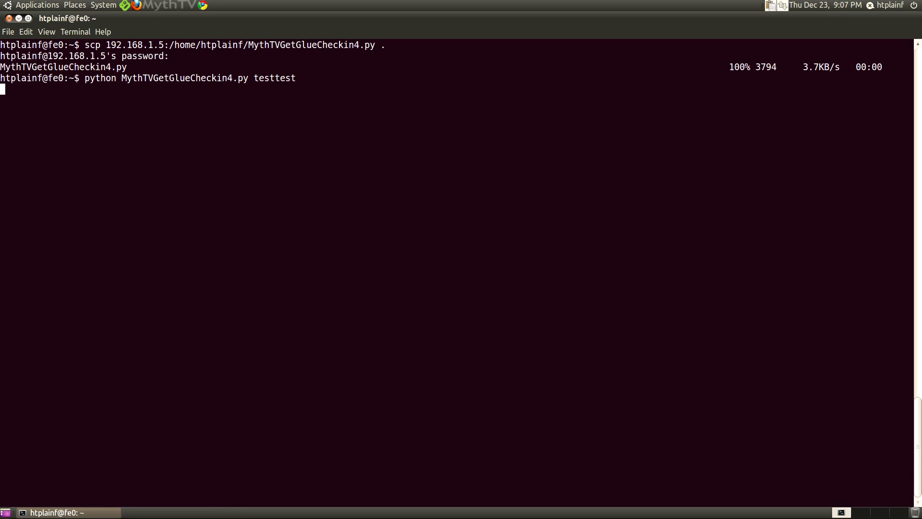
pyautogui.press('Return')
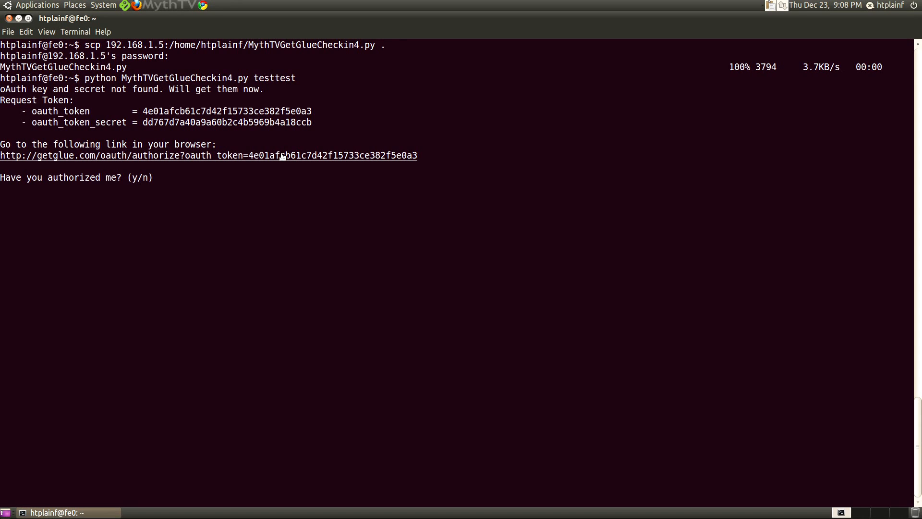
pyautogui.click(208, 155)
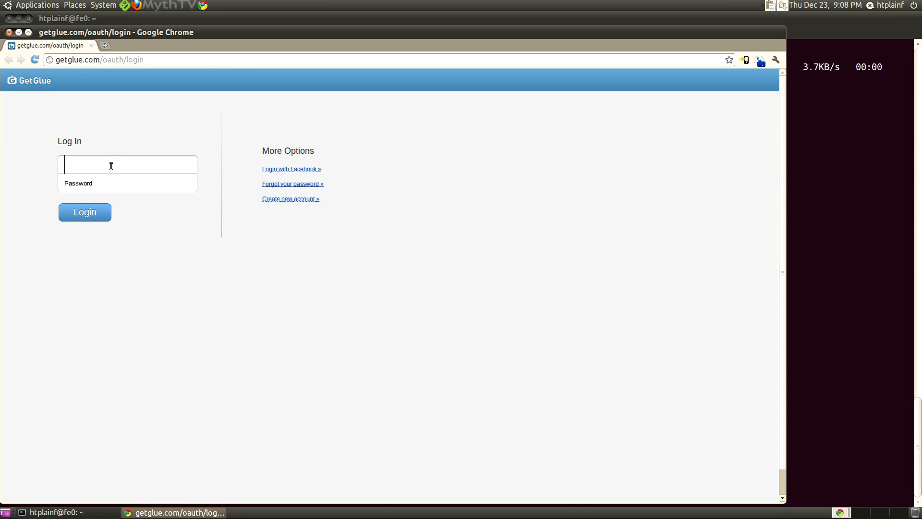
# Log in to GetGlue with the saved username and password, and allow the app access.
pyautogui.write('pla')
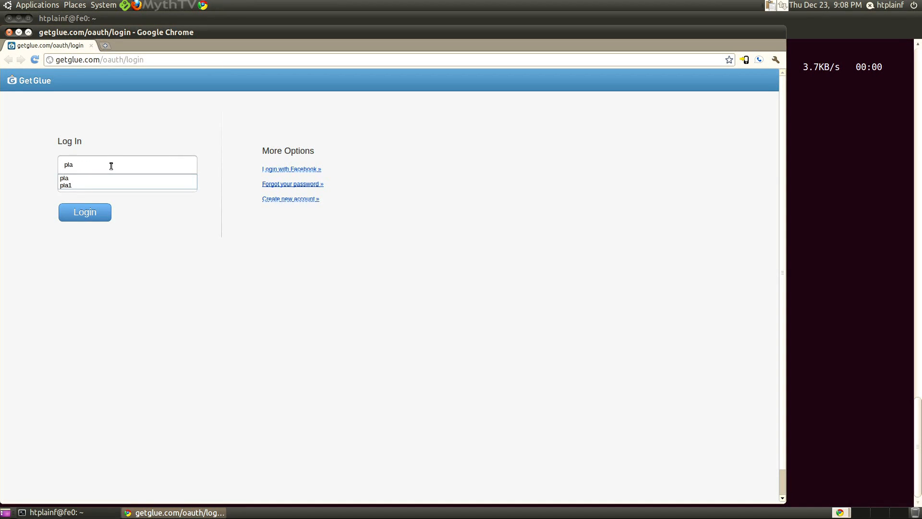
pyautogui.click(66, 184)
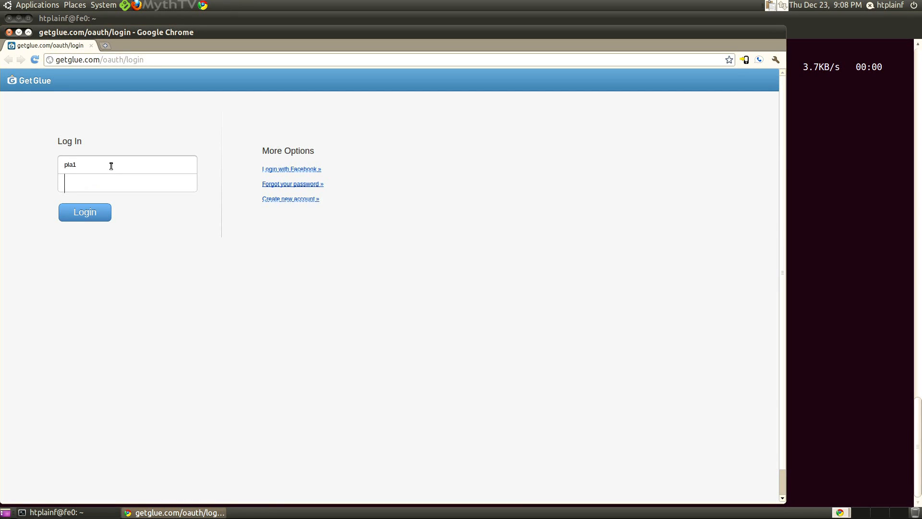
pyautogui.write('password')
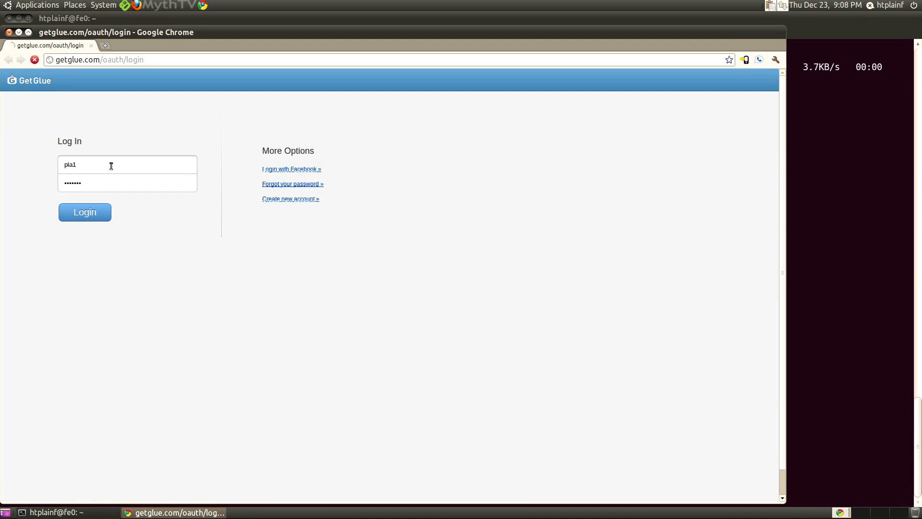
pyautogui.click(85, 213)
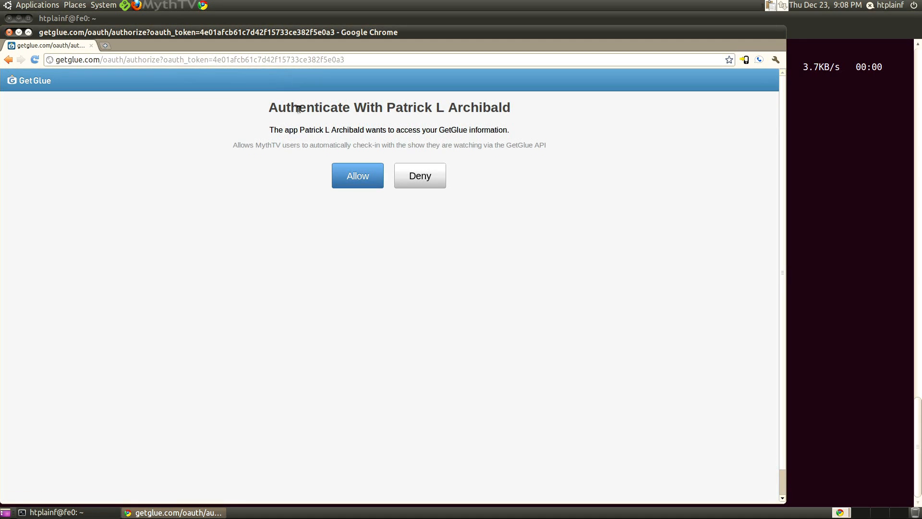
pyautogui.click(357, 175)
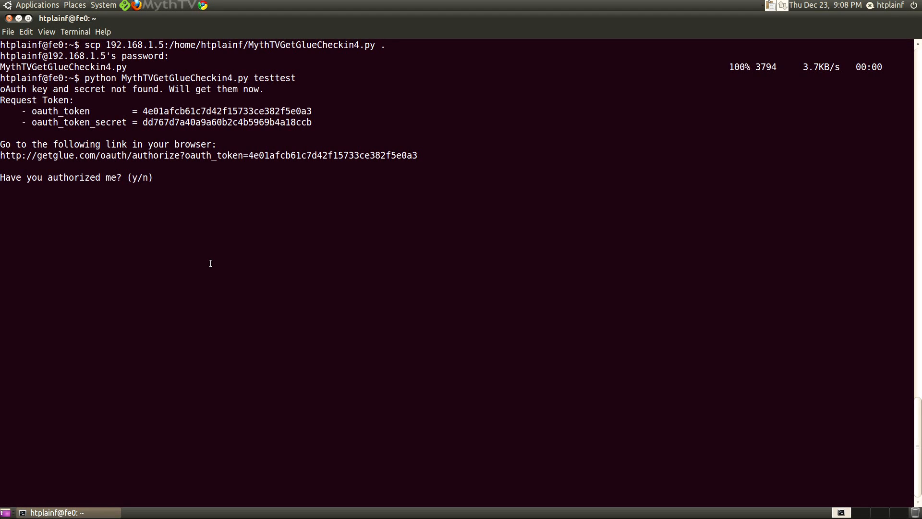
# Answer 'y' to the script's 'Have you authorized me?' prompt.
pyautogui.write('y')
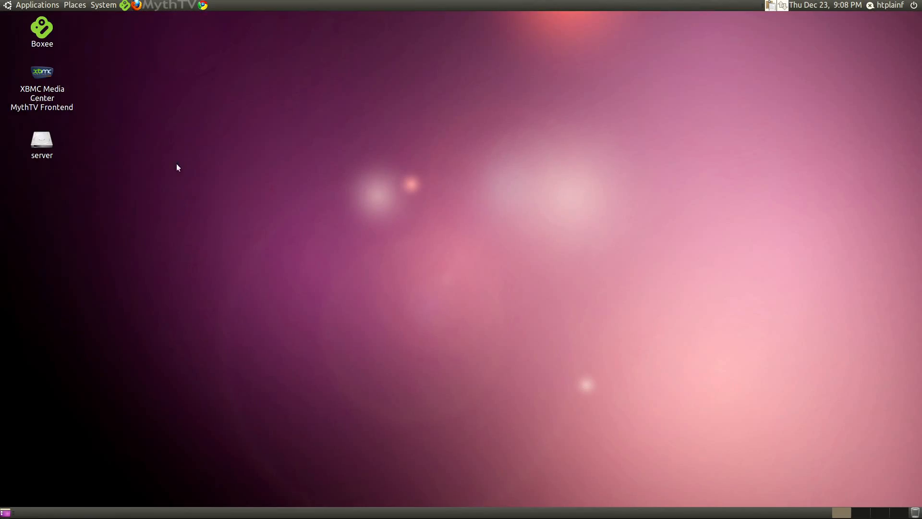
pyautogui.moveTo(173, 12)
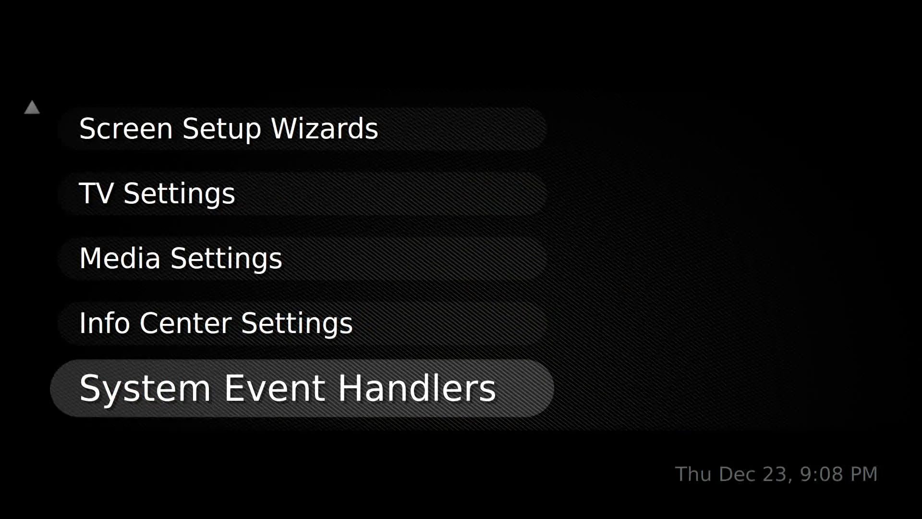
# Open System Event Handlers and scroll the event list down to Playback started.
pyautogui.click(298, 387)
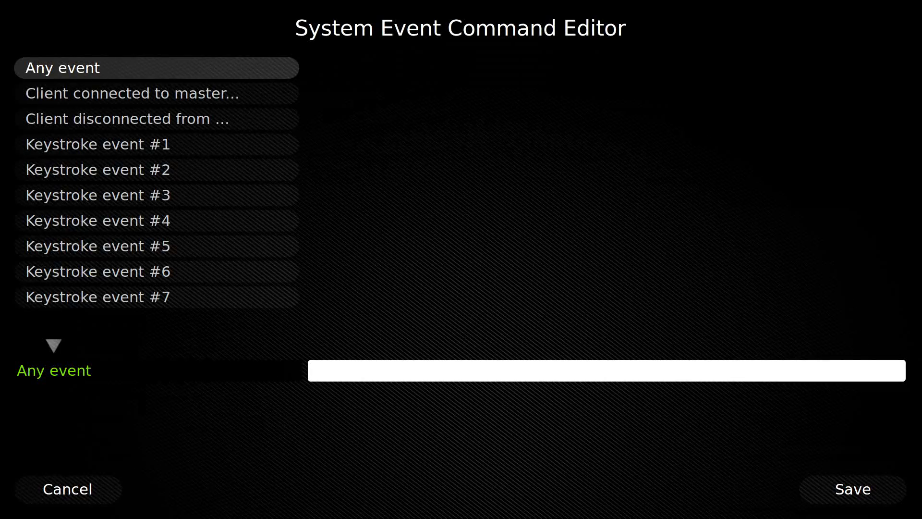
pyautogui.click(98, 271)
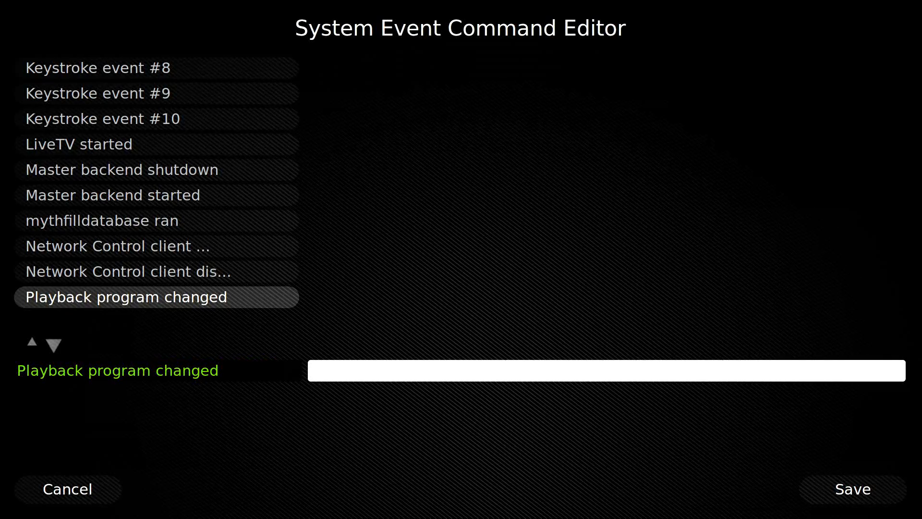
pyautogui.scroll(-3)
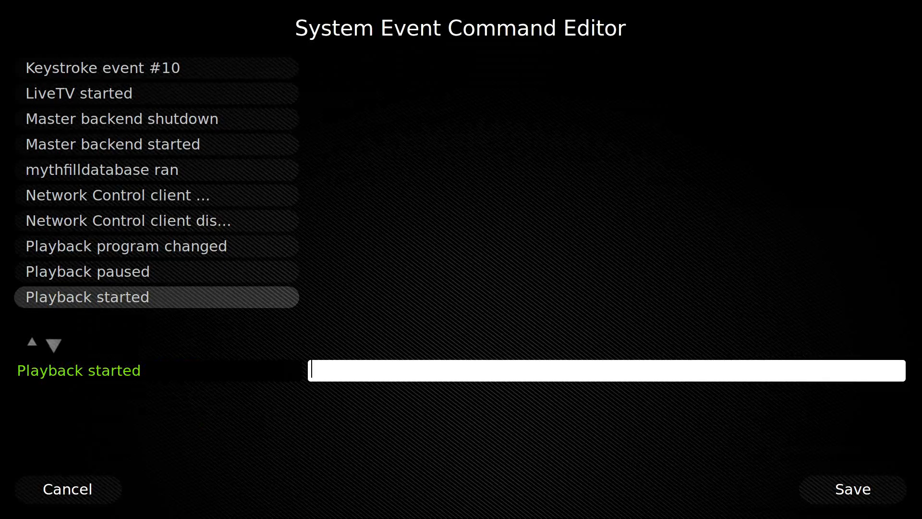
# Enter /usr/bin/python /home/htplainf/MythTVGetGlueCheckin4.py '%TITLE%' as the Playback started command.
pyautogui.write('/usr/bin/py')
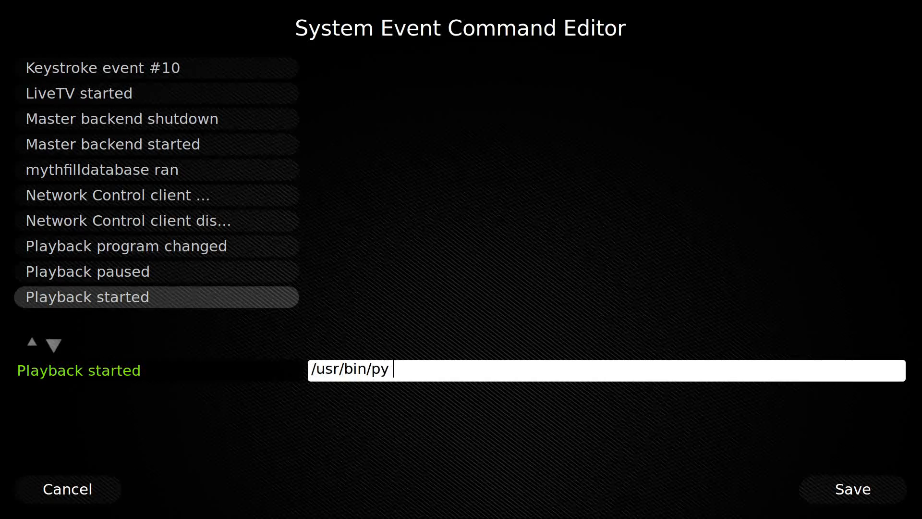
pyautogui.write('thon /')
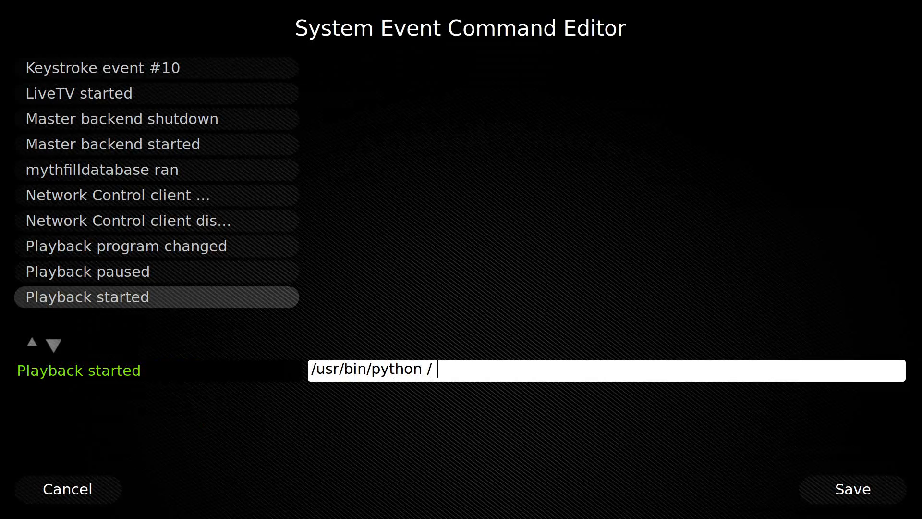
pyautogui.write('home/htplainf')
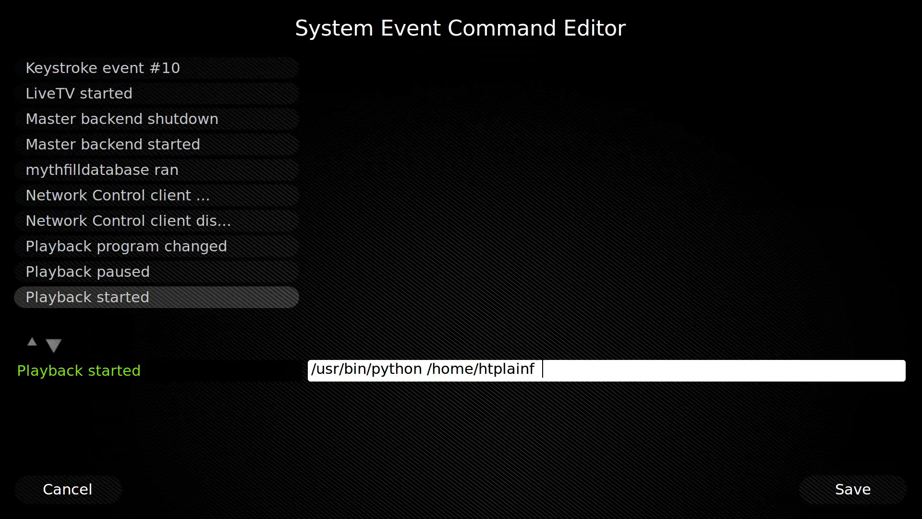
pyautogui.write('/MythT')
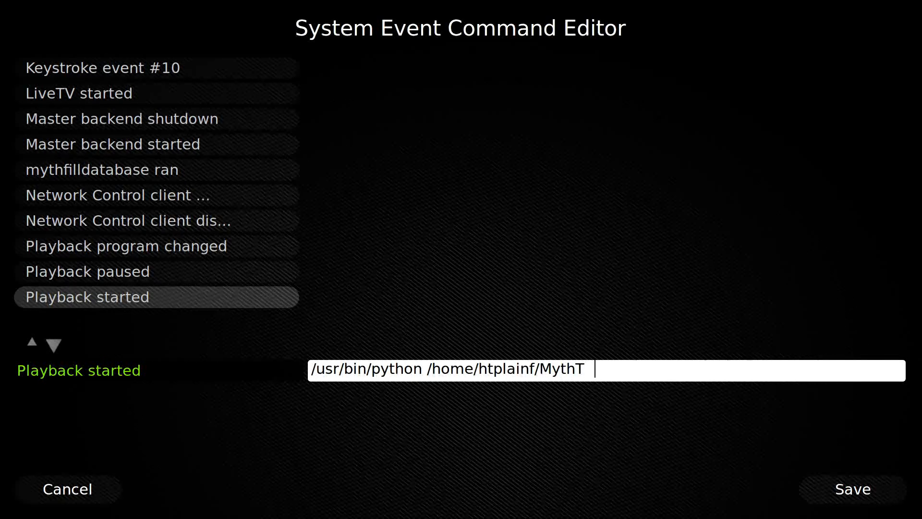
pyautogui.write('V')
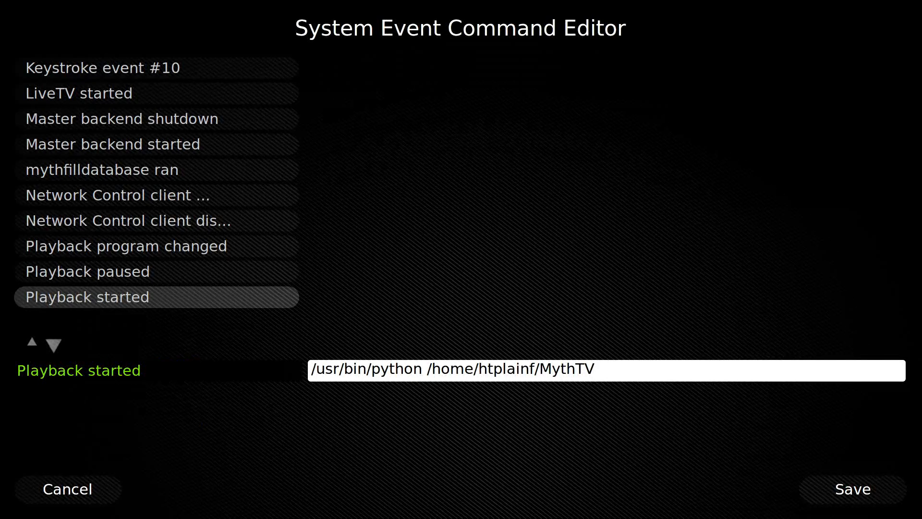
pyautogui.write('Get')
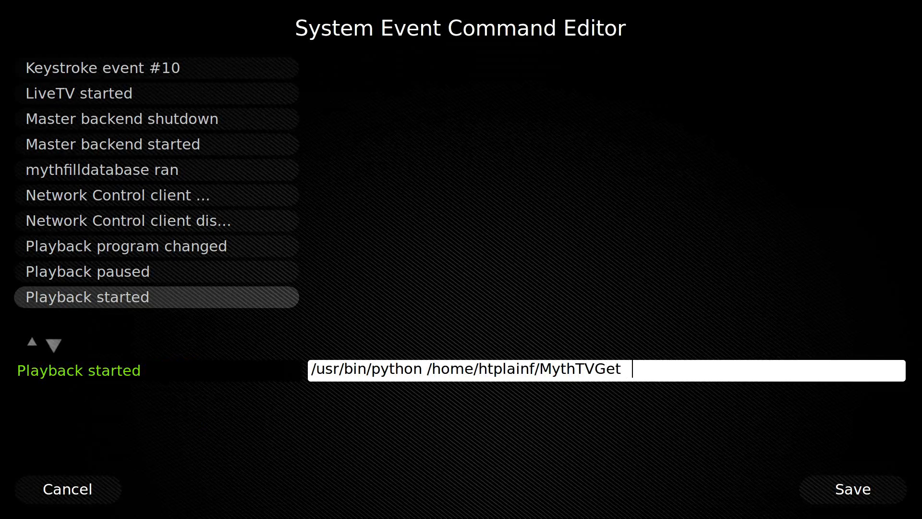
pyautogui.write('Glue')
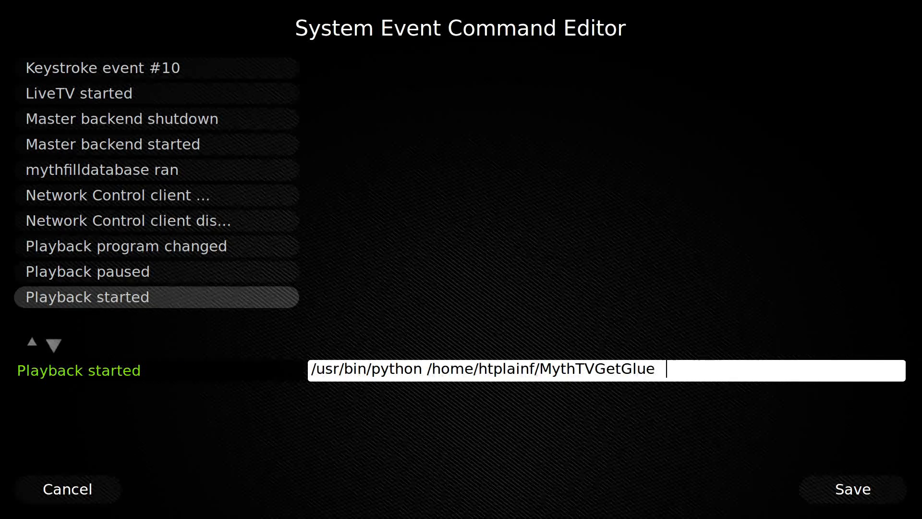
pyautogui.write('Checkin')
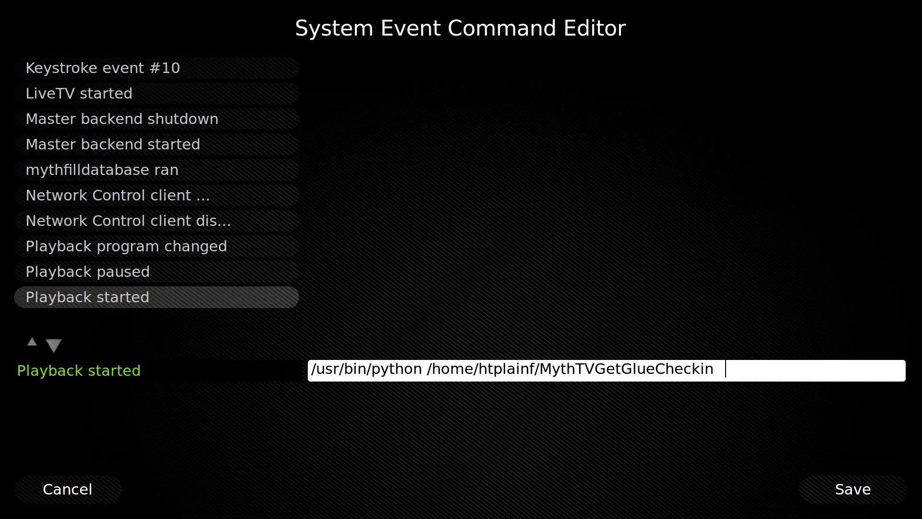
pyautogui.write('4.py')
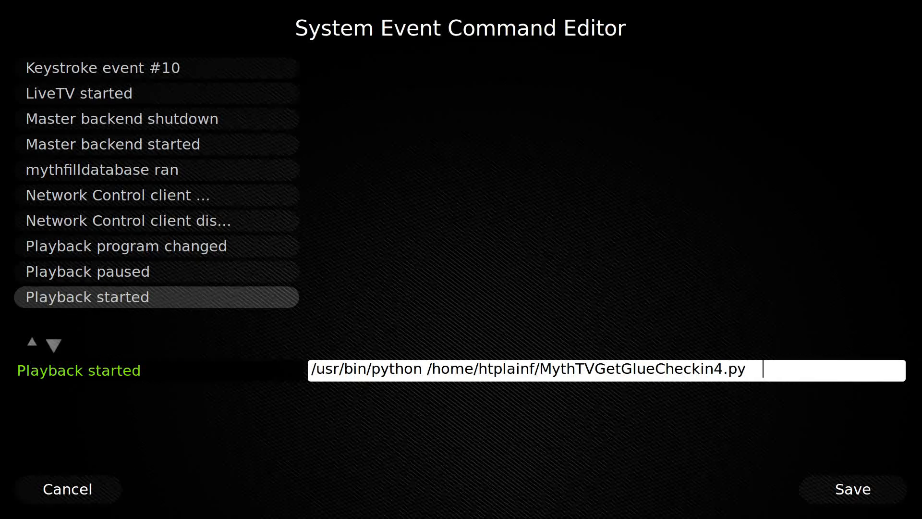
pyautogui.write("'%")
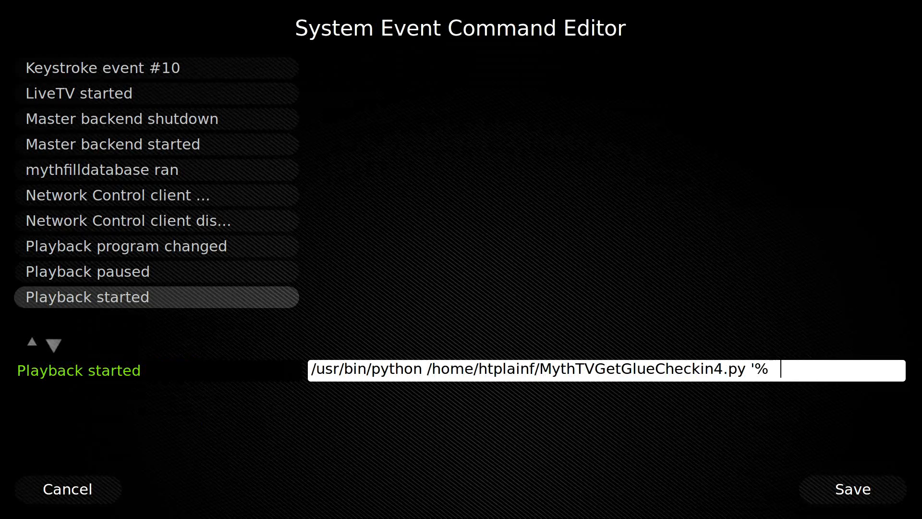
pyautogui.write('TITLE')
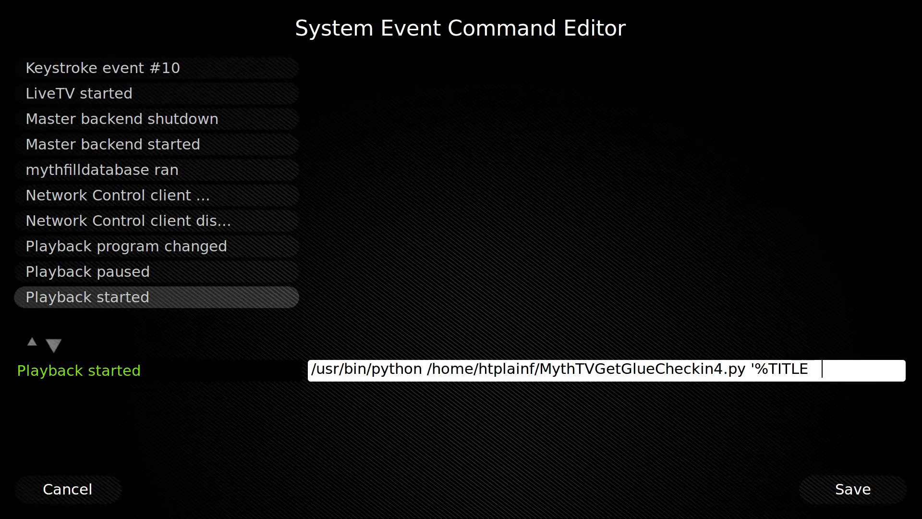
pyautogui.write("%'")
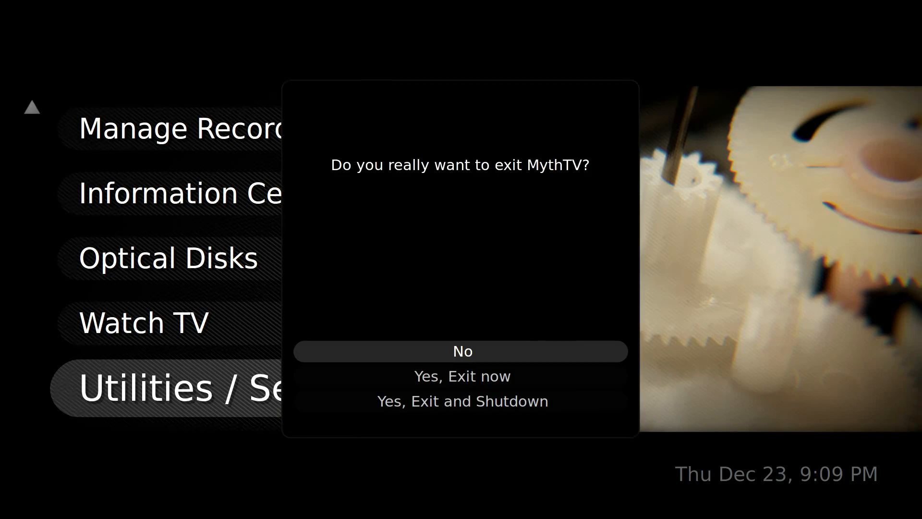
# Decline exiting MythTV and open Watch Recordings to pick a show to play.
pyautogui.click(462, 351)
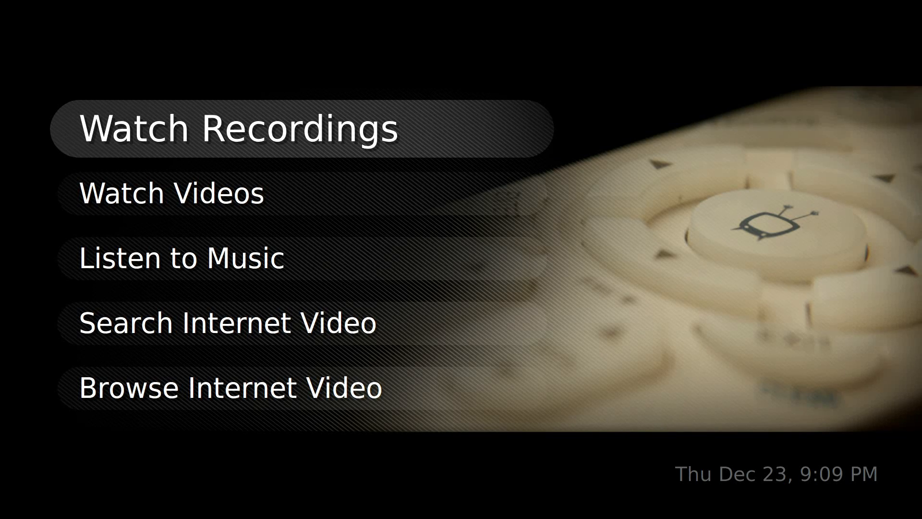
pyautogui.click(239, 129)
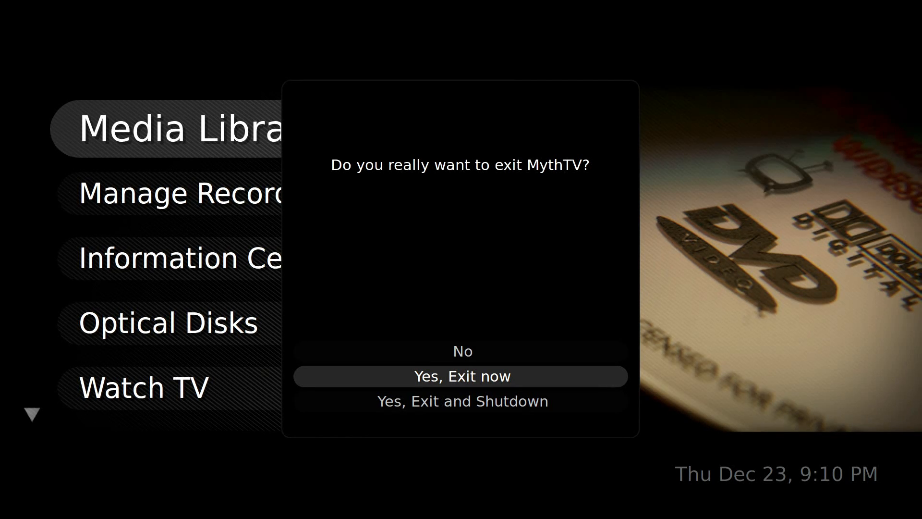
# Exit MythTV, launch Google Chrome, and begin entering the GetGlue address.
pyautogui.click(461, 376)
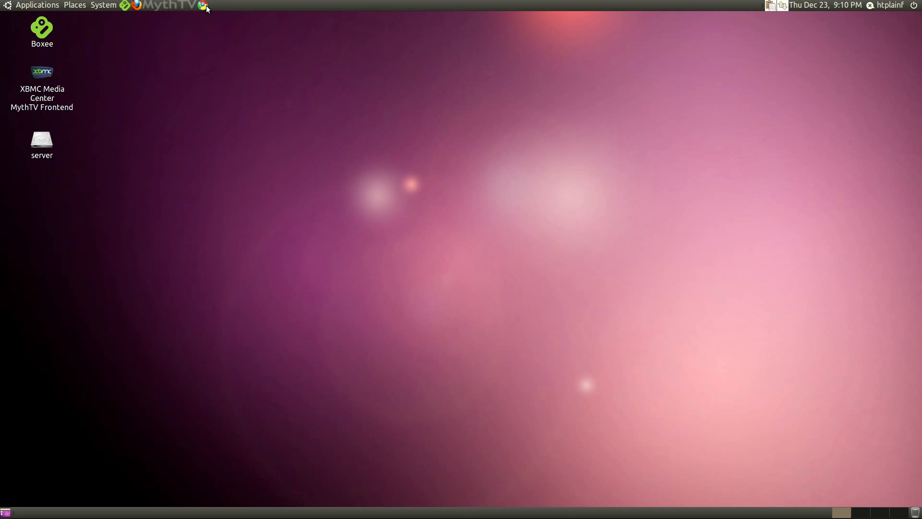
pyautogui.click(203, 5)
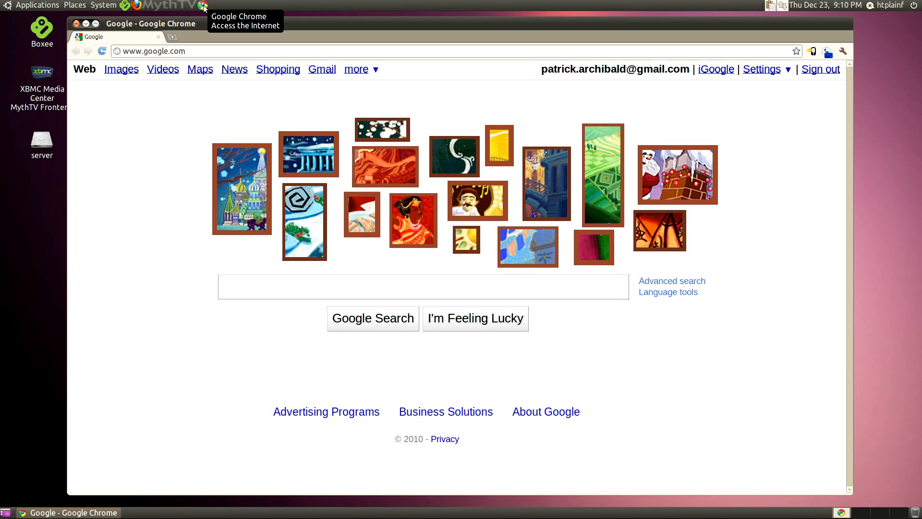
pyautogui.write('getglu')
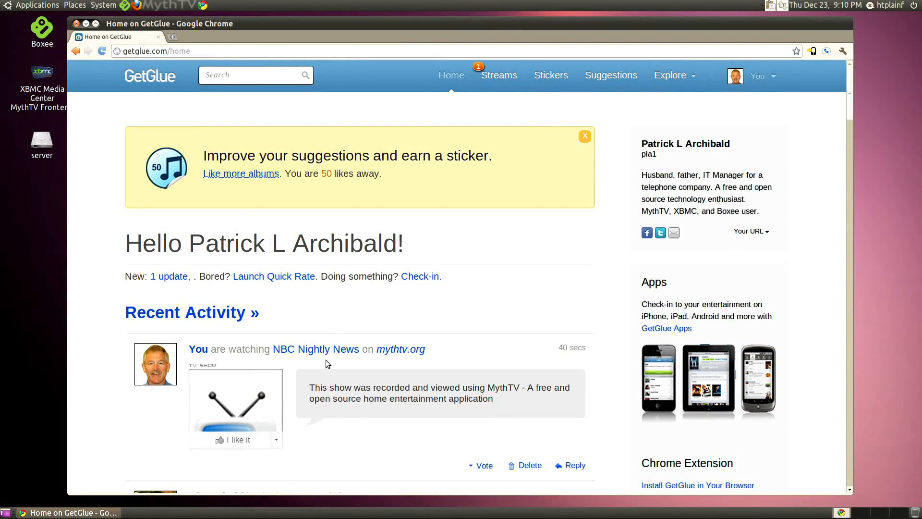
pyautogui.moveTo(317, 408)
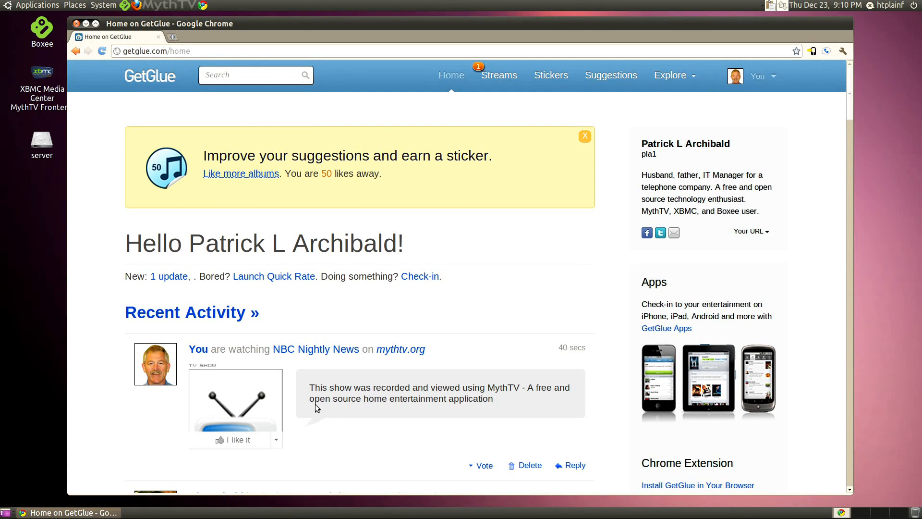
pyautogui.moveTo(504, 401)
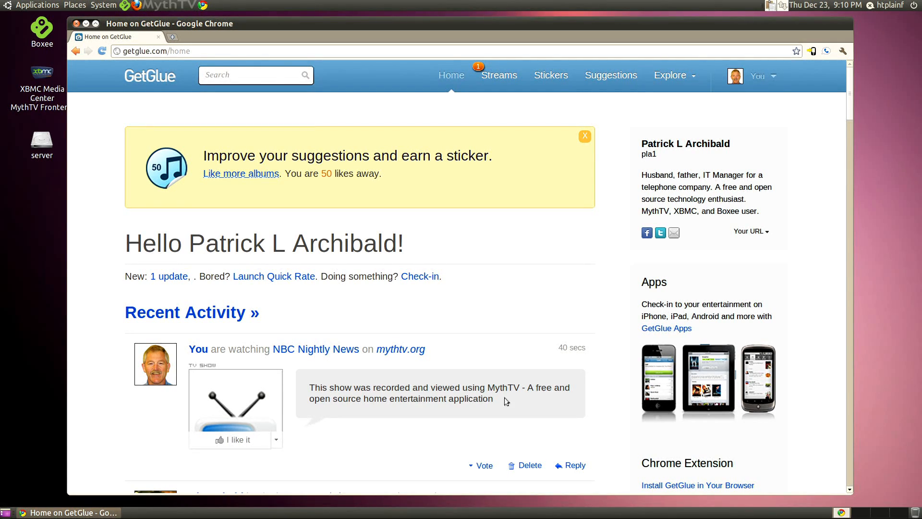
pyautogui.moveTo(468, 413)
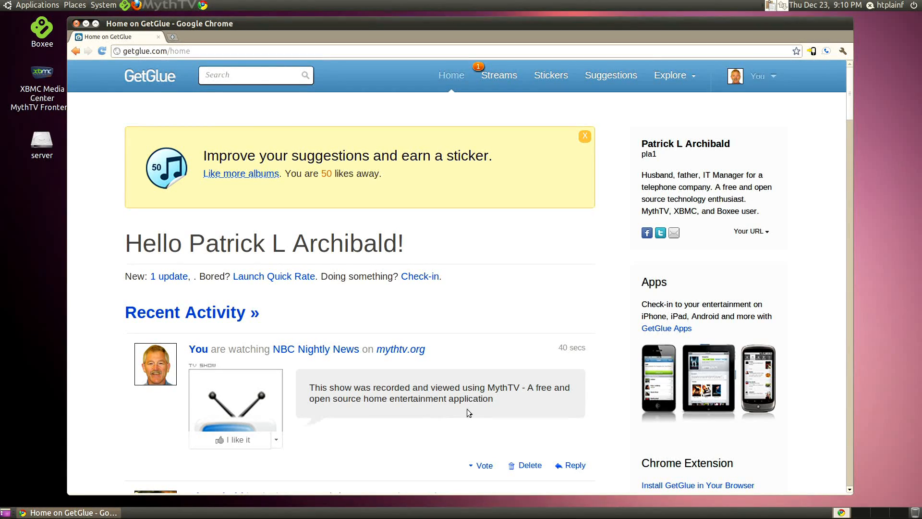
pyautogui.moveTo(495, 411)
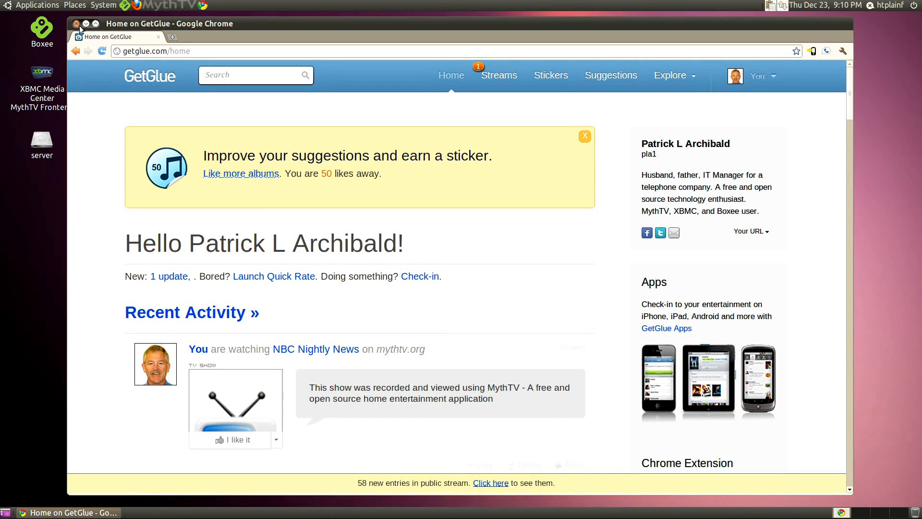
# Close the Chrome window after checking GetGlue's 'watching NBC Nightly News' activity.
pyautogui.click(76, 24)
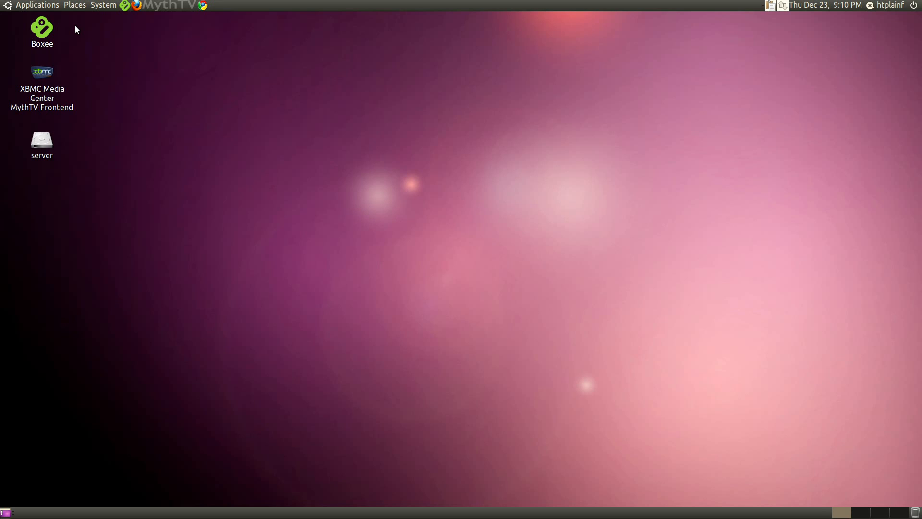